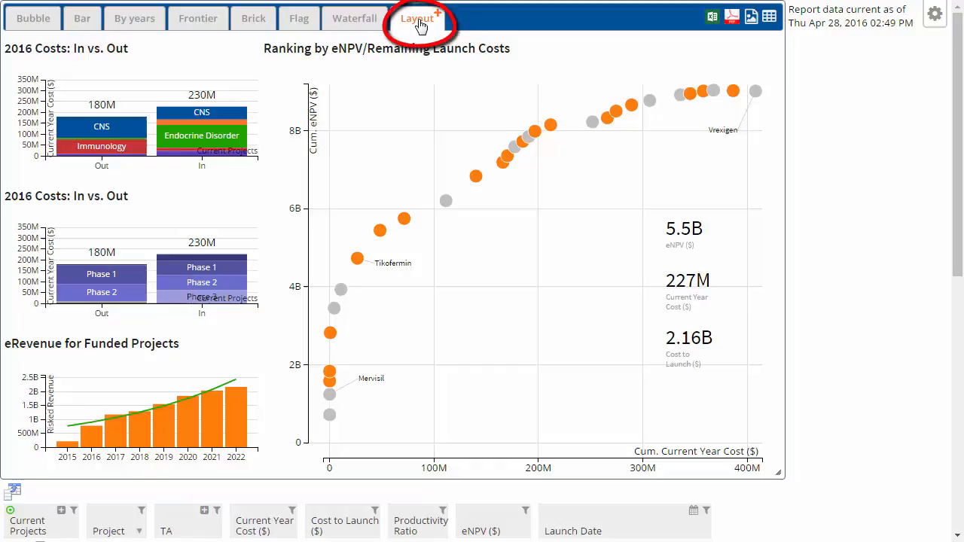
Switch from the charts dashboard to the project table layout
click(417, 18)
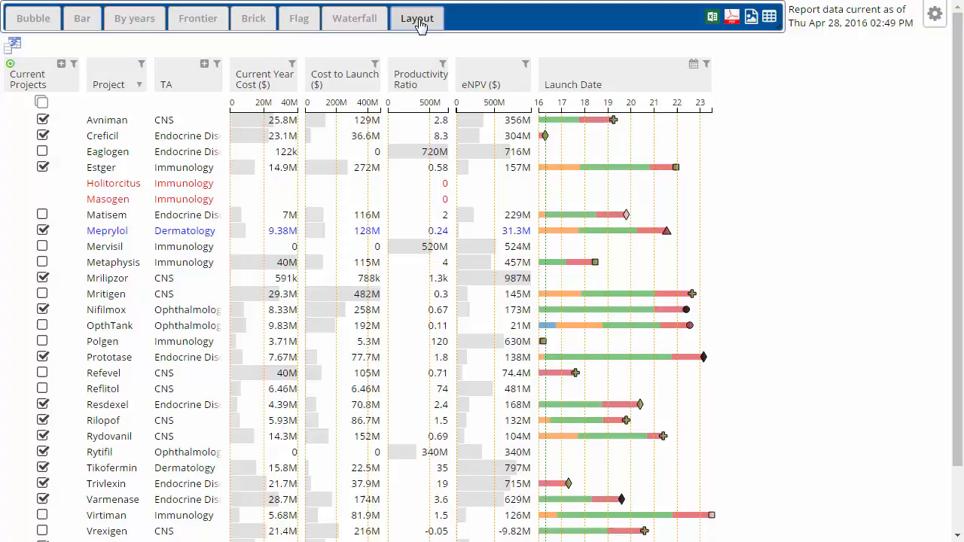
Add Peak Sales, remove Productivity Ratio, move Launch Date earlier, and widen eNPV
click(13, 43)
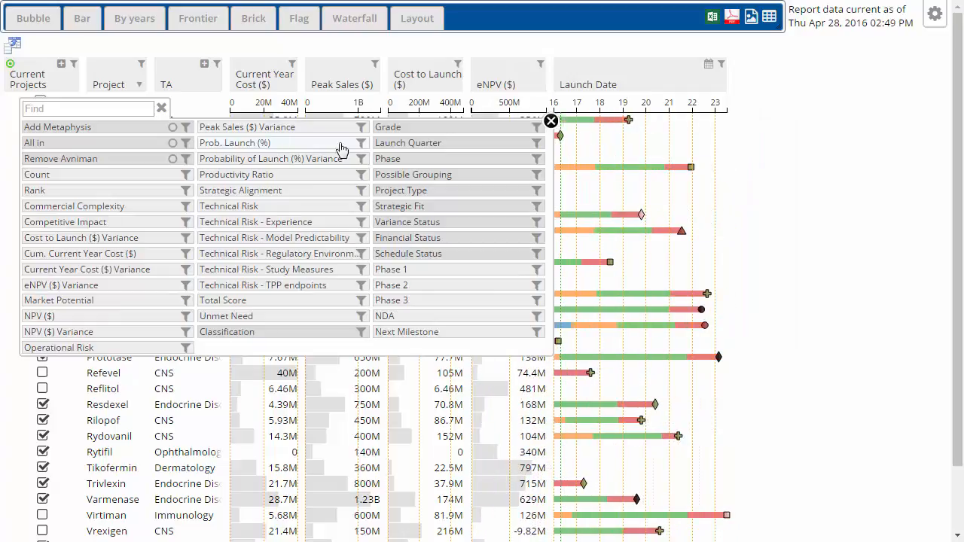
click(550, 120)
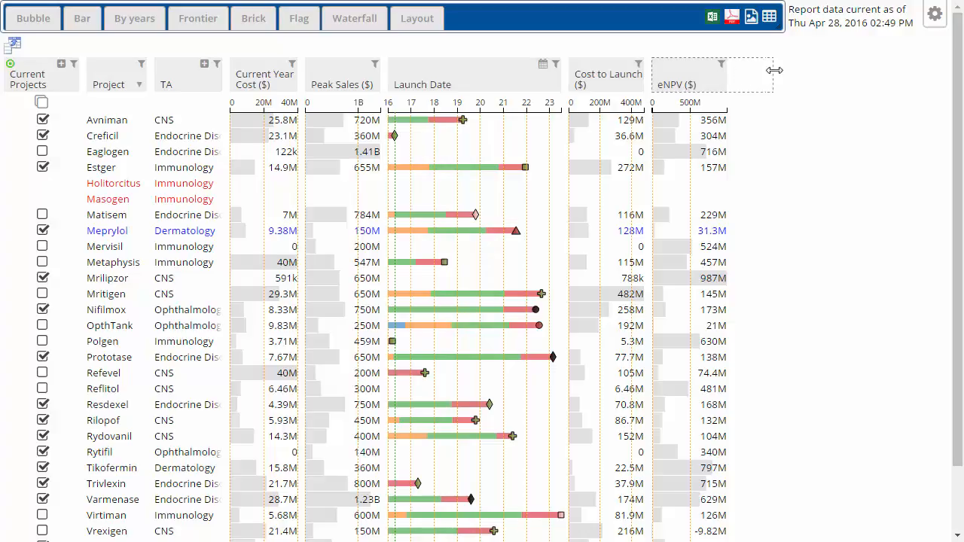
drag(774, 70, 834, 70)
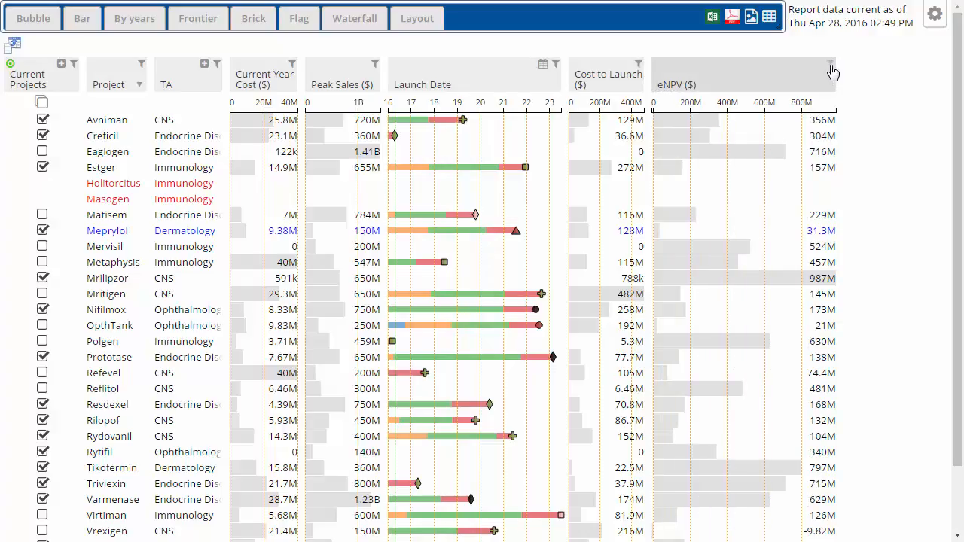
mouse_move(831, 67)
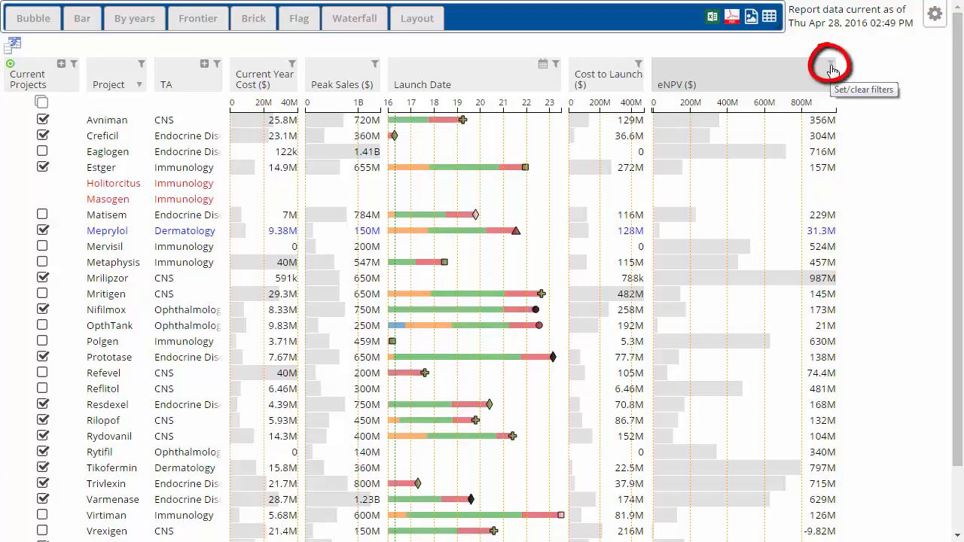
Filter eNPV to the range -100M to 711.2M
click(828, 63)
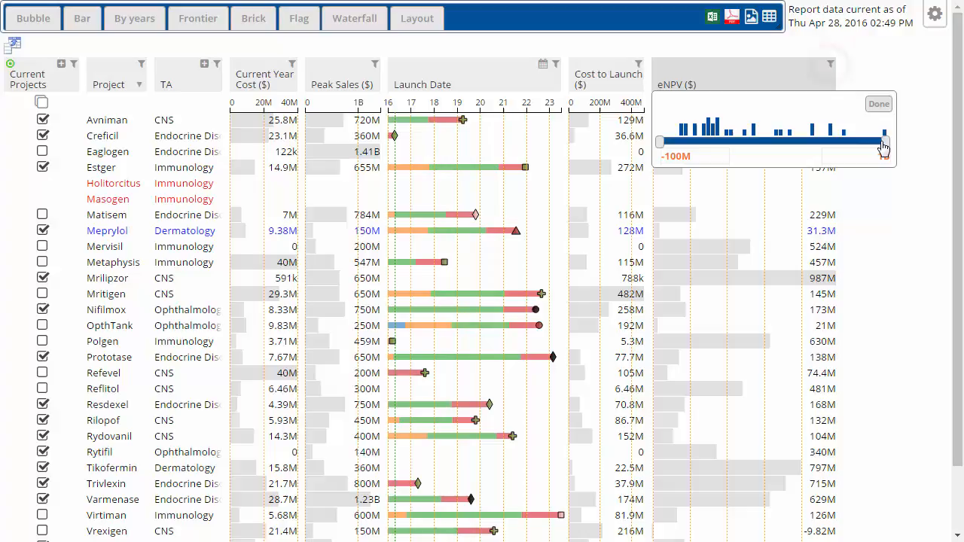
drag(883, 143, 825, 142)
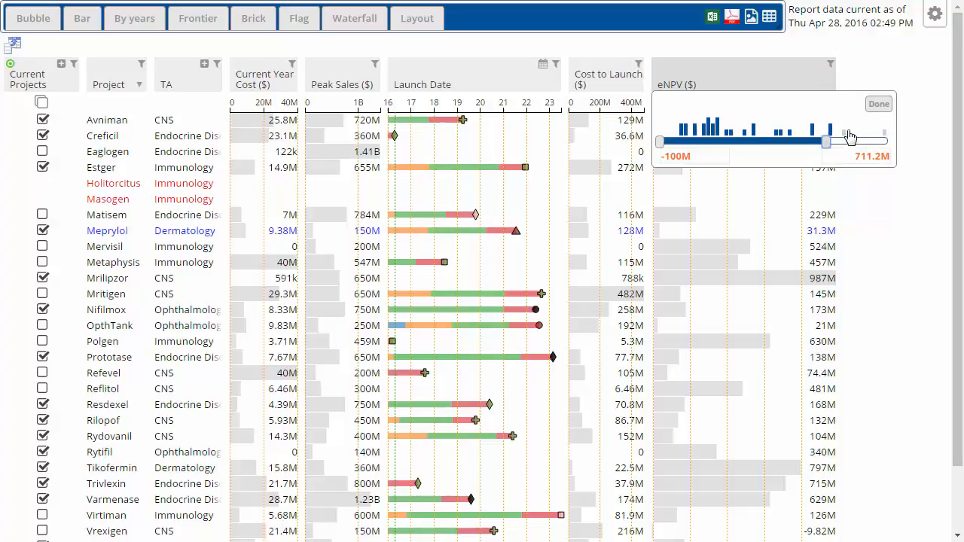
click(878, 104)
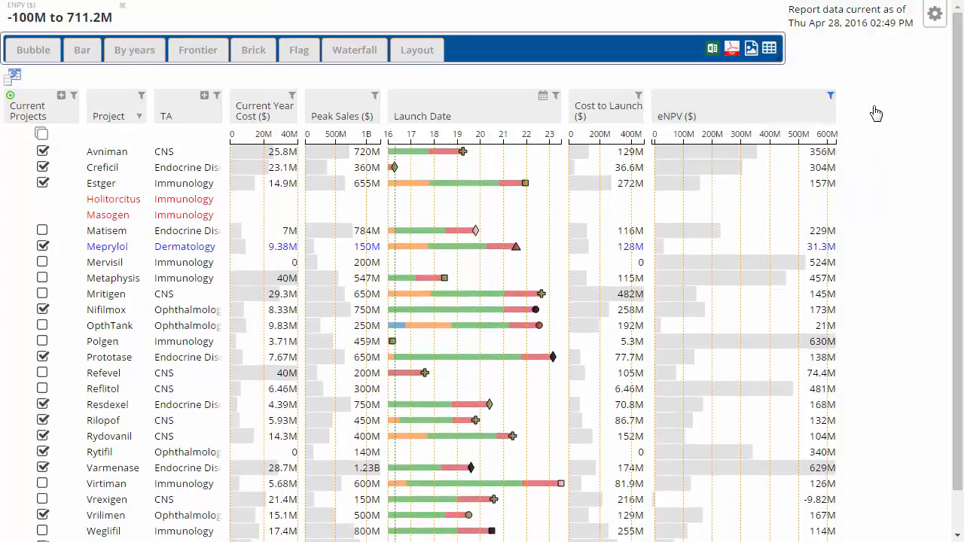
Filter launch dates to 1 Jan 2016 through 1 Jan 2024
click(555, 95)
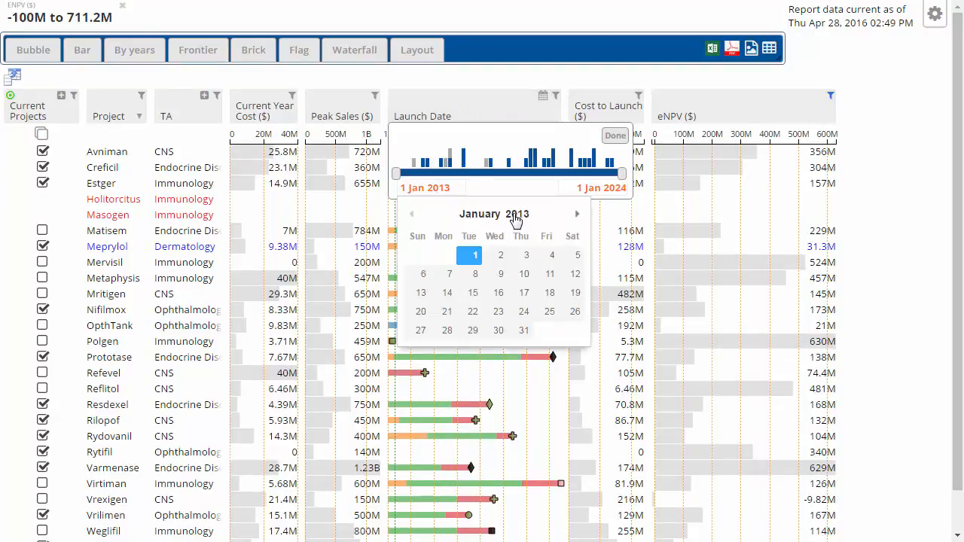
click(577, 213)
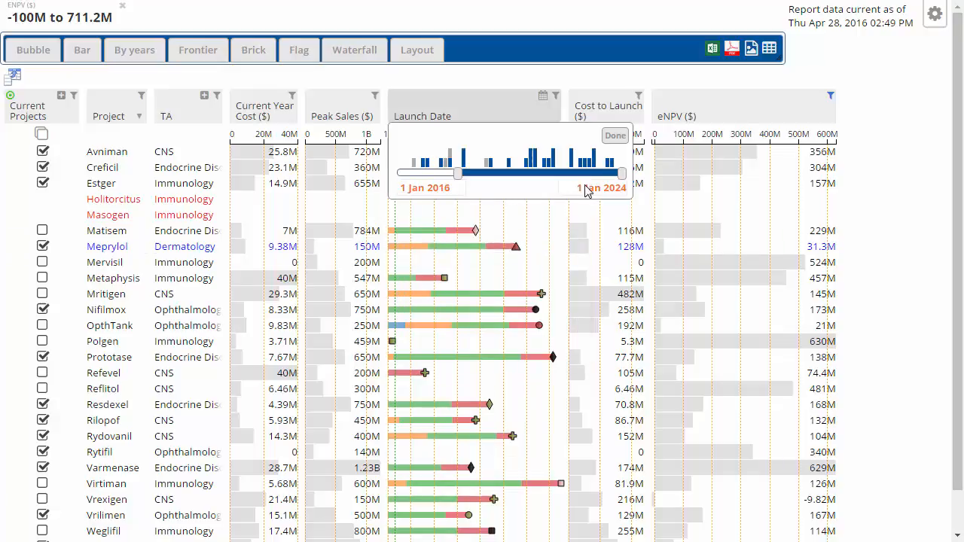
click(614, 135)
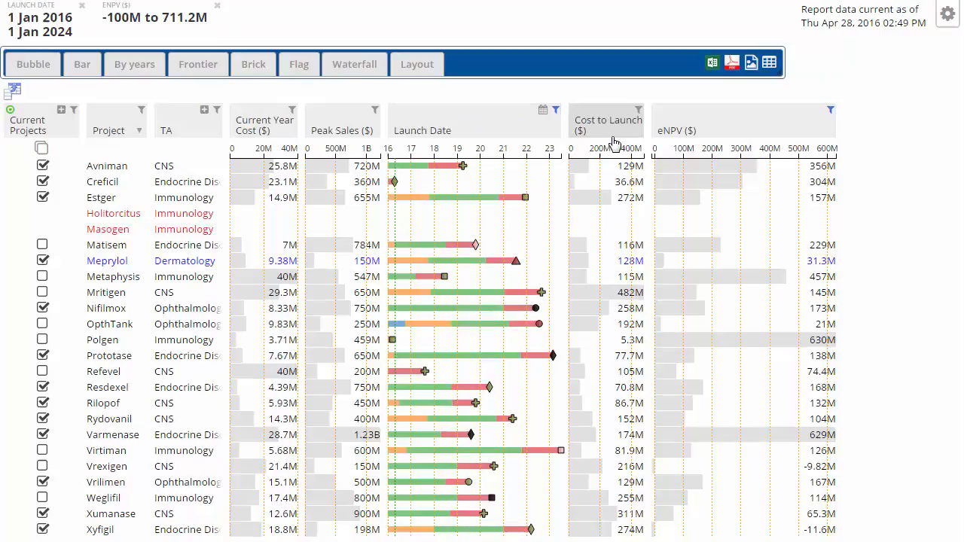
Keep Endocrine Disorder, Immunology and Ophthalmology, and exclude projects matching 'ase'
click(218, 110)
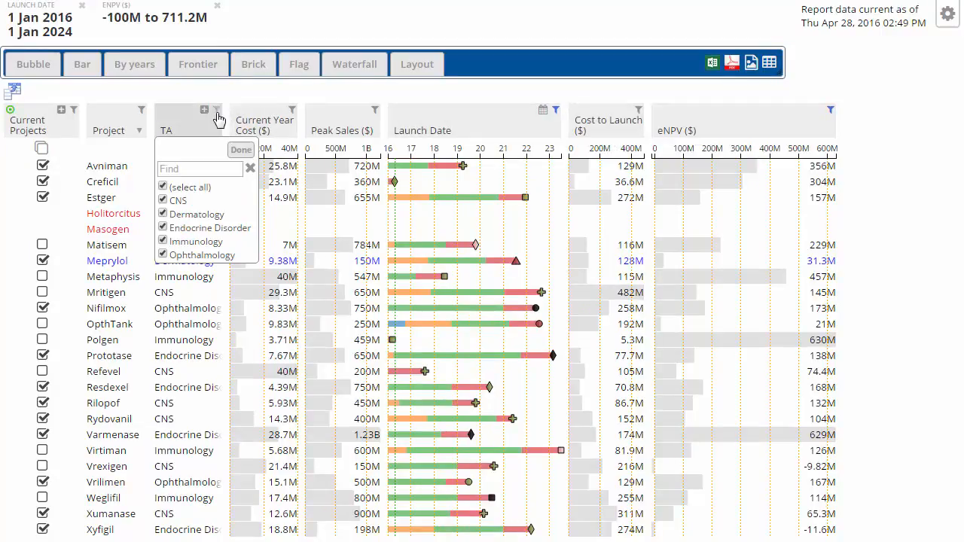
click(163, 187)
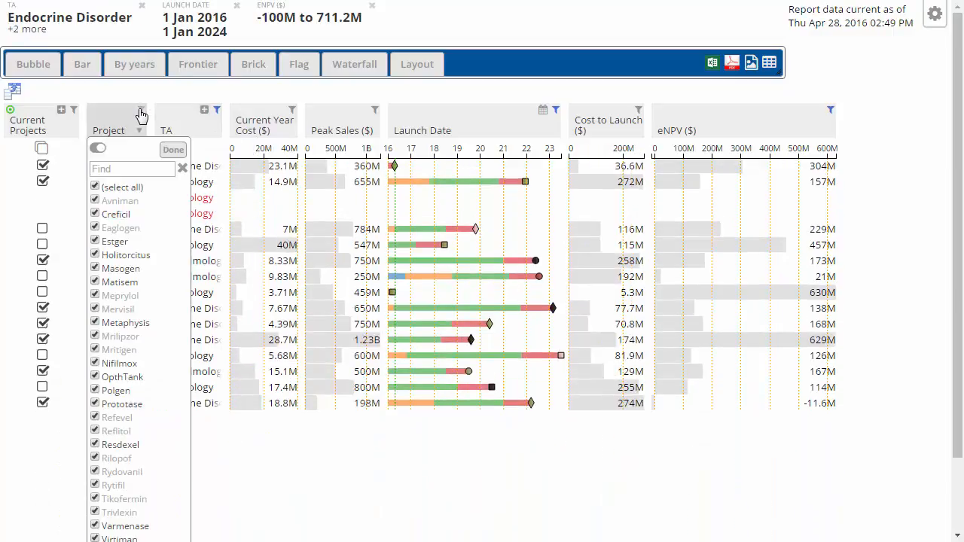
click(132, 168)
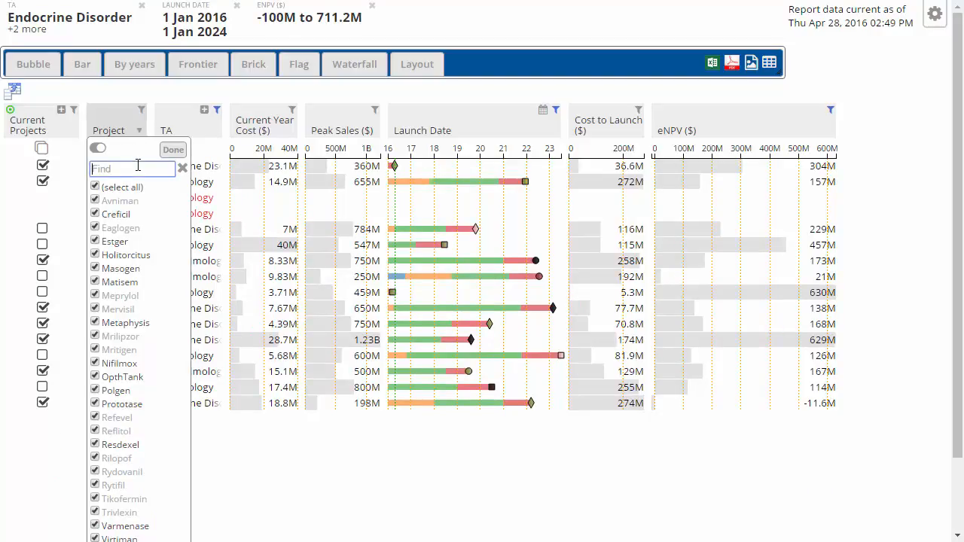
text(ase)
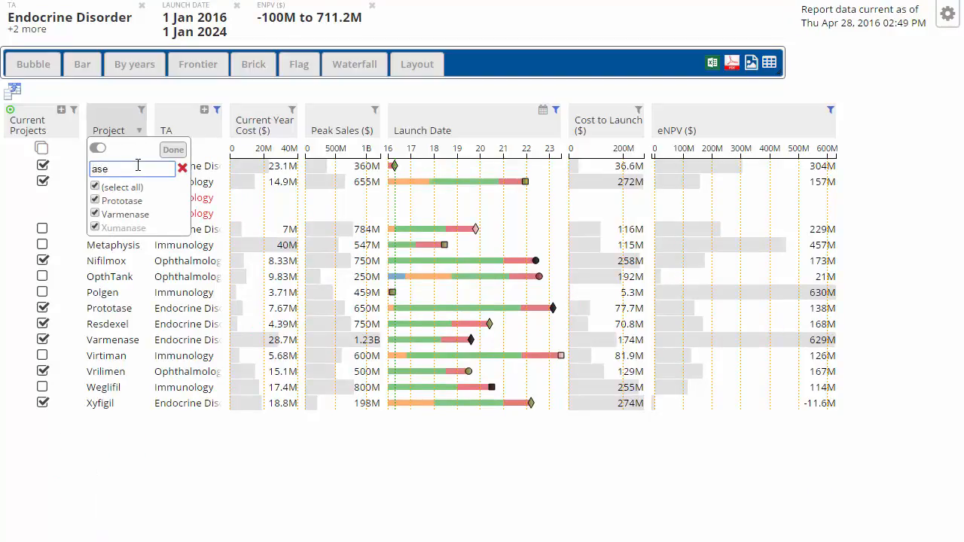
click(95, 187)
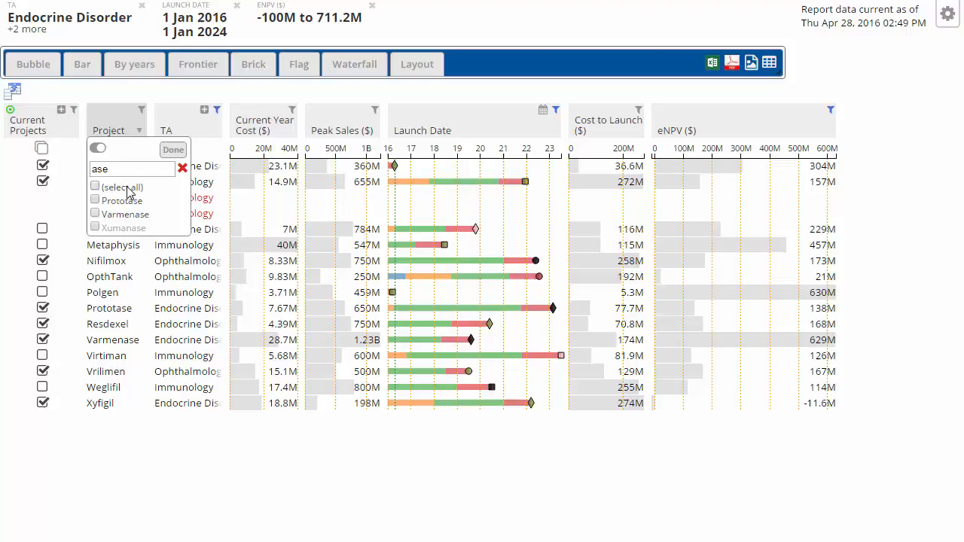
mouse_move(183, 168)
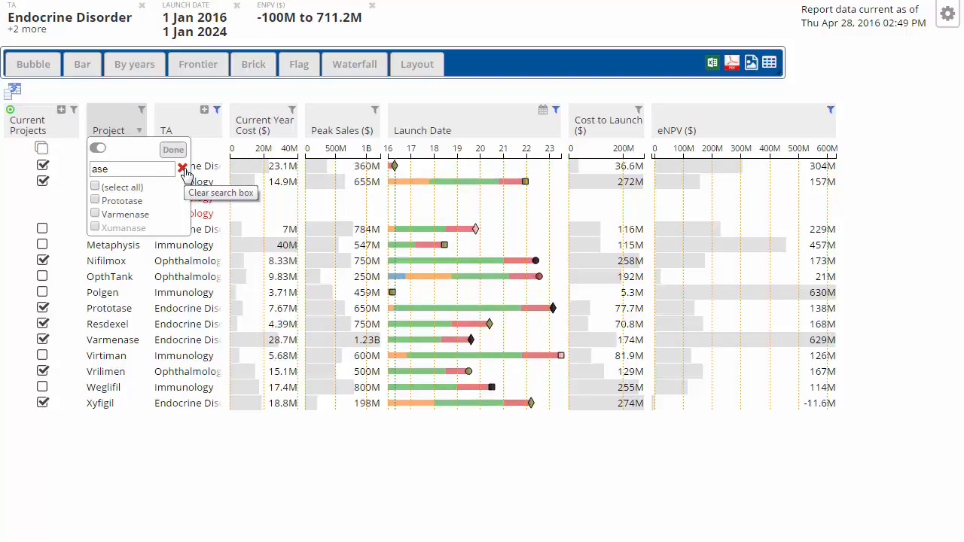
click(182, 167)
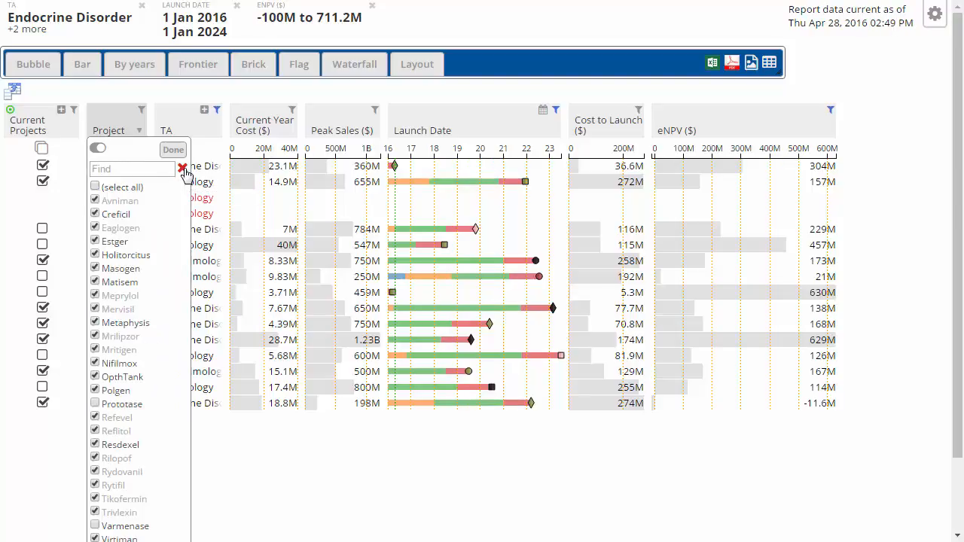
click(172, 149)
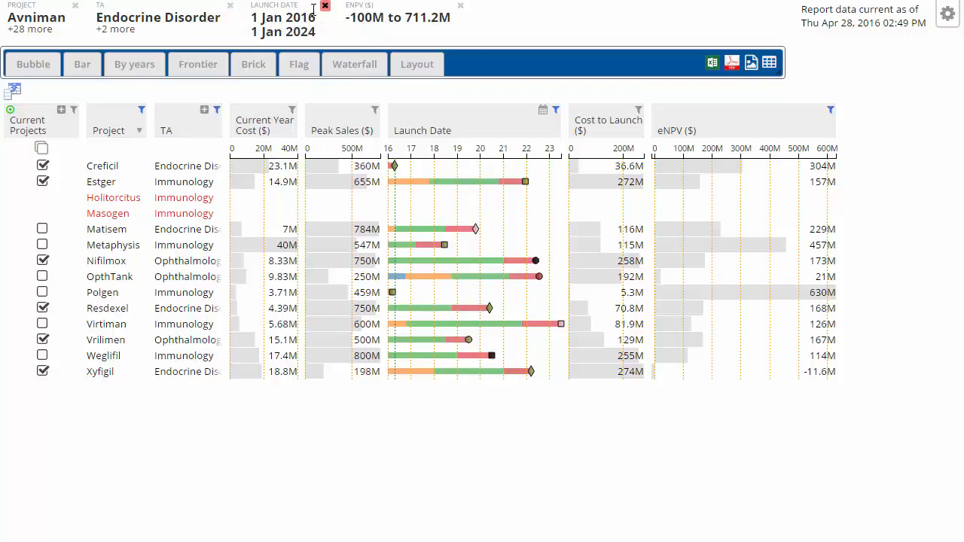
Sort rows by therapeutic area, ordering the TA groups by total eNPV
click(325, 6)
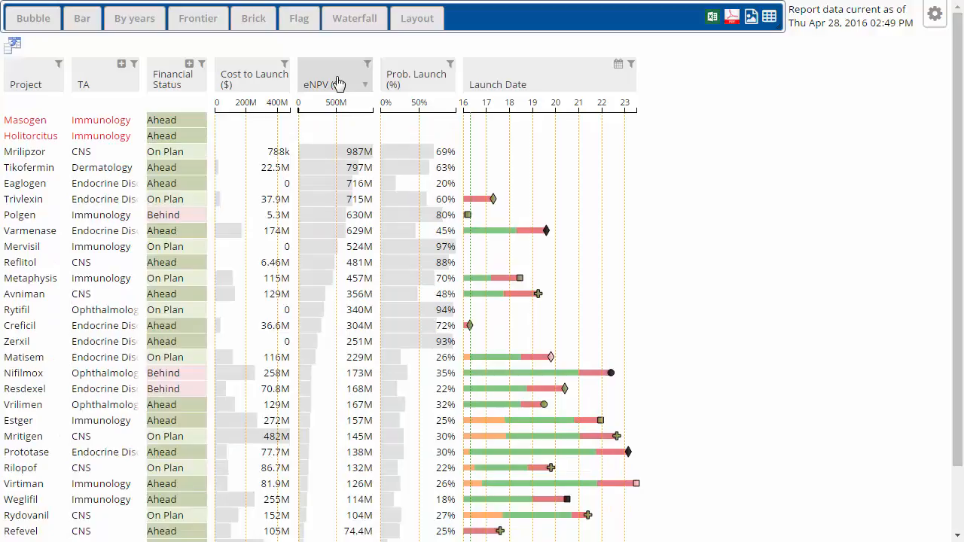
click(83, 85)
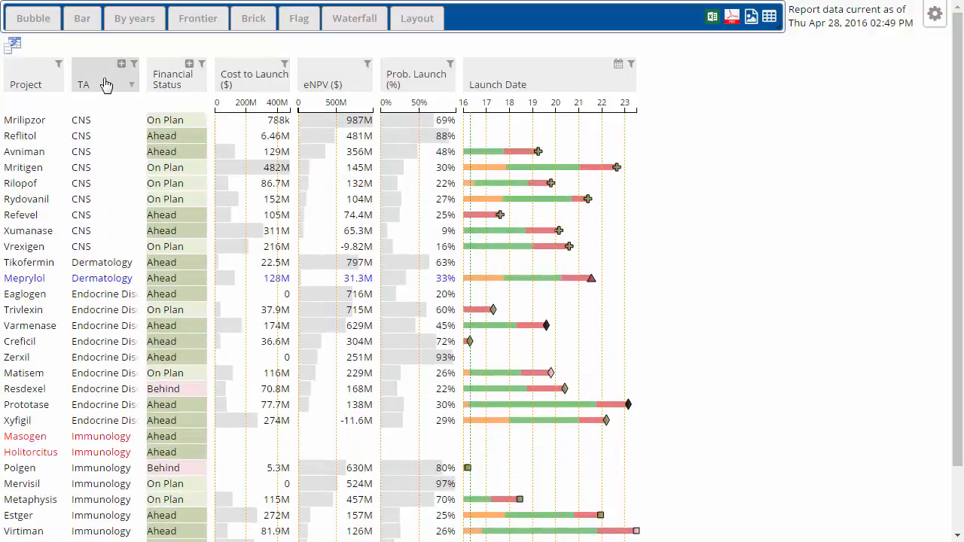
mouse_move(227, 85)
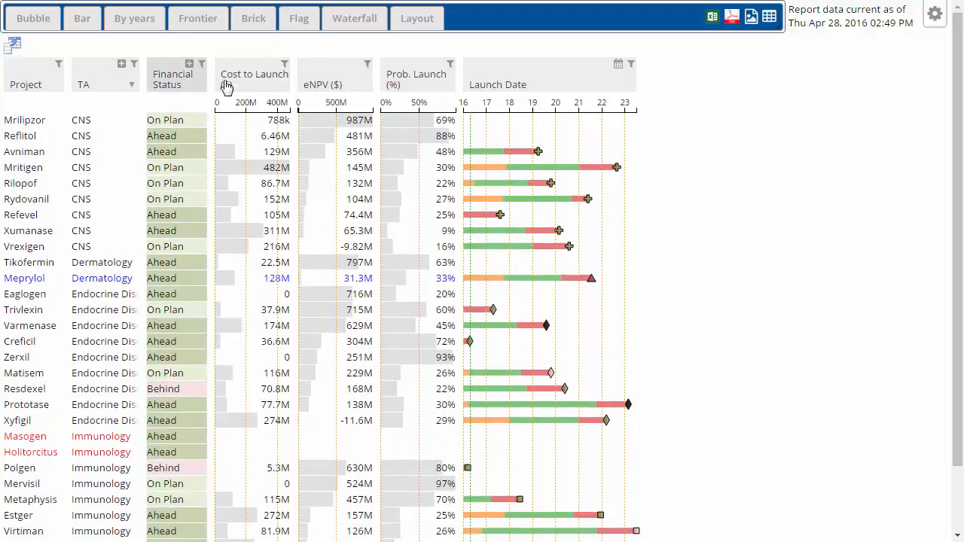
click(497, 84)
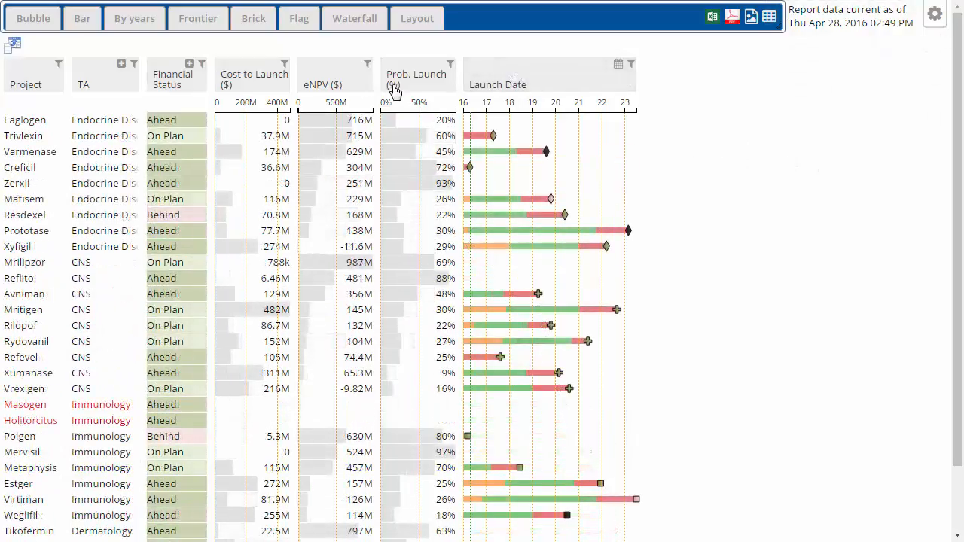
mouse_move(123, 68)
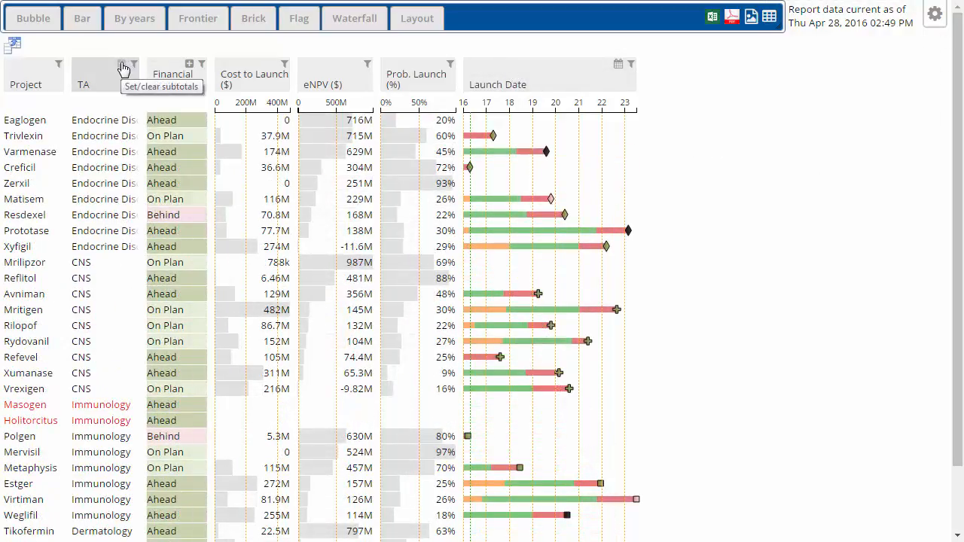
Add TA subtotals, expand only Endocrine Disorder, and begin naming the new view 'My'
click(125, 67)
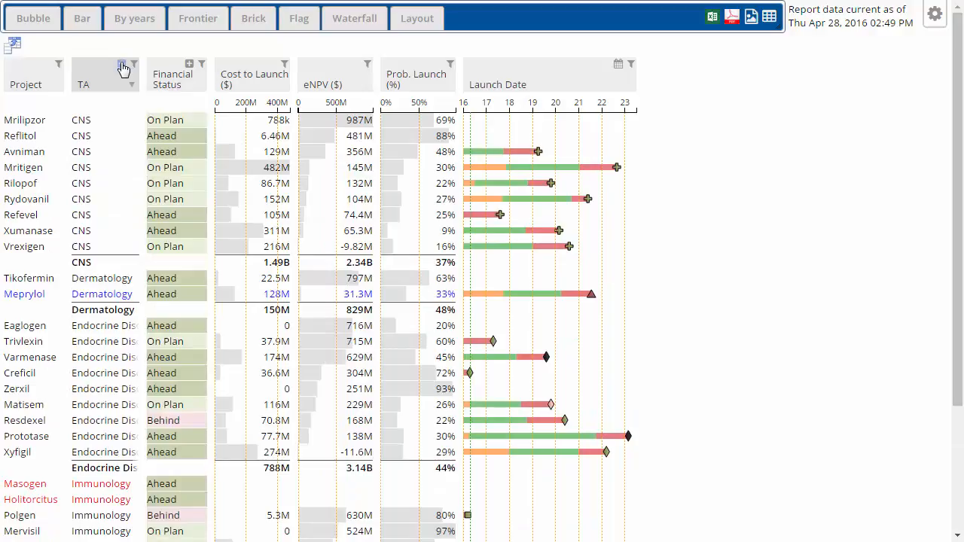
click(121, 63)
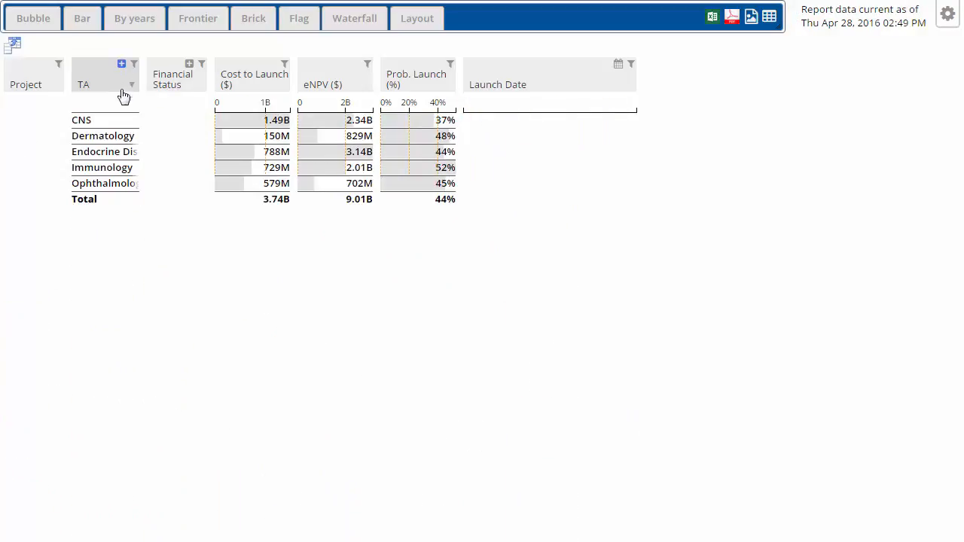
click(103, 136)
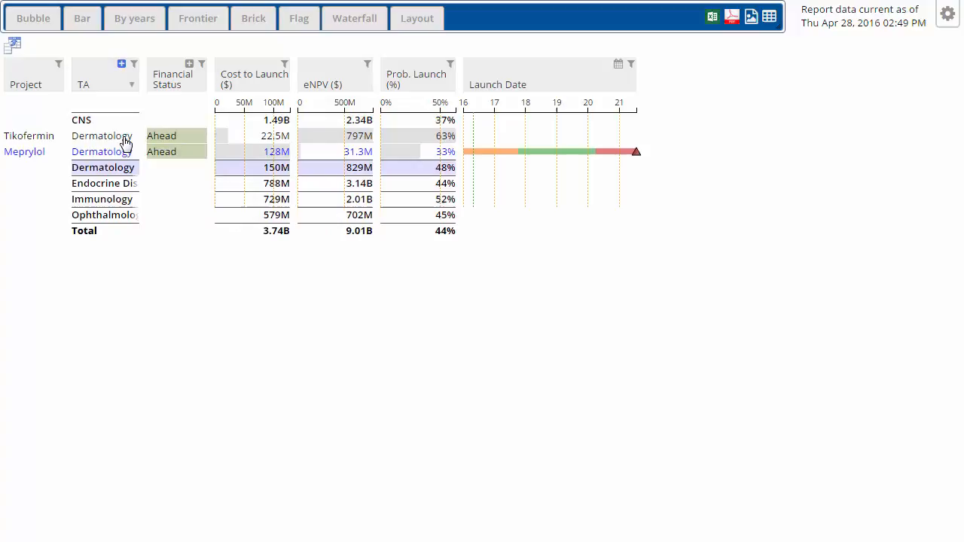
click(103, 183)
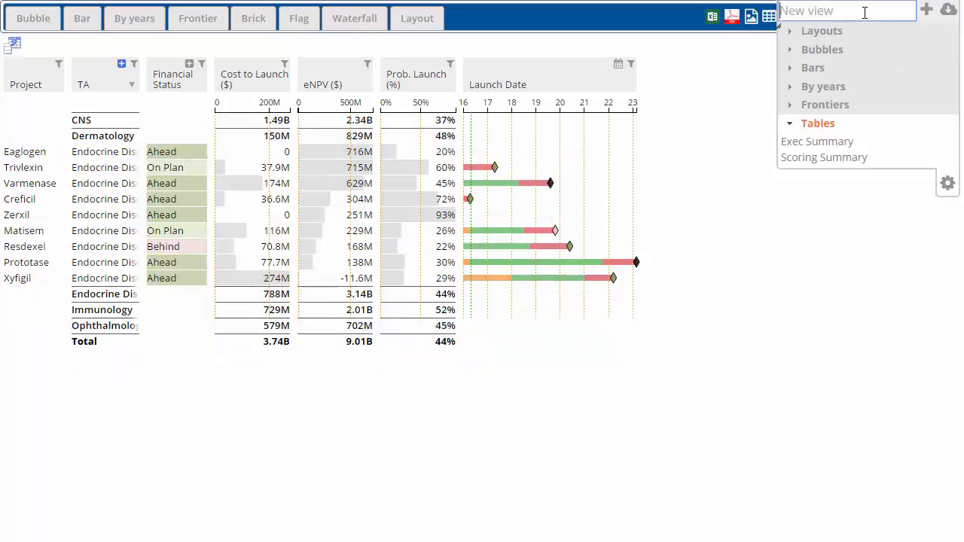
text(My)
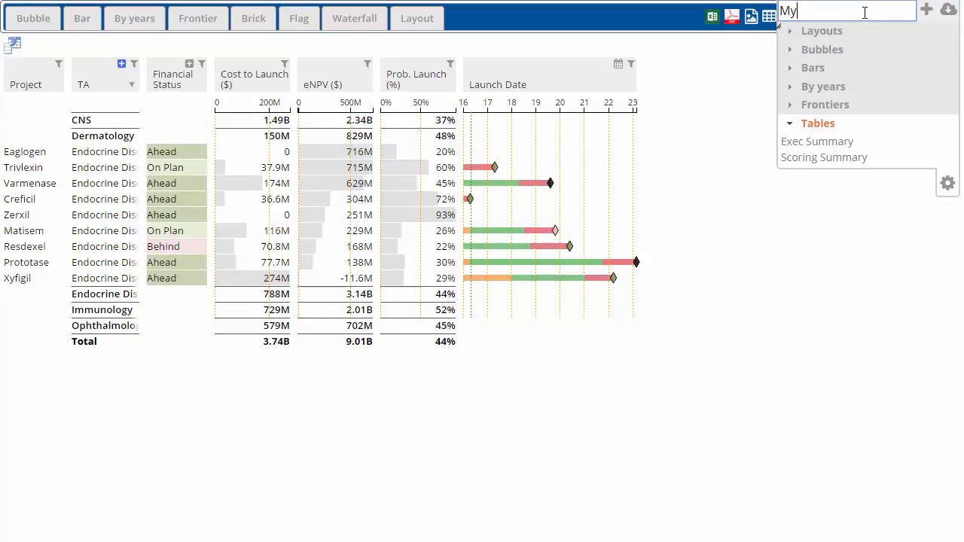